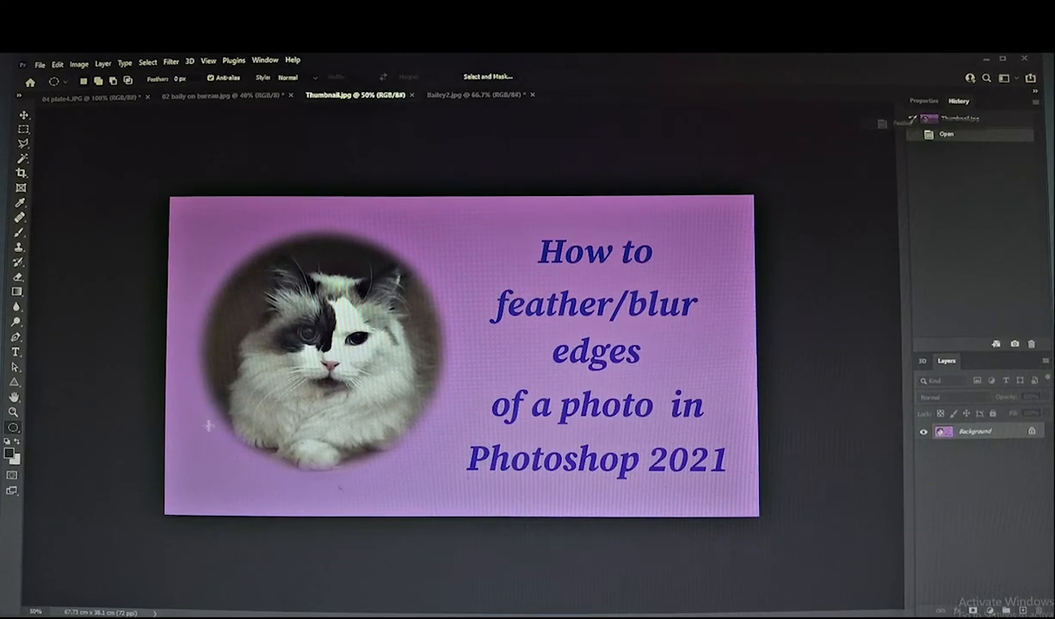
mouse_move(433, 277)
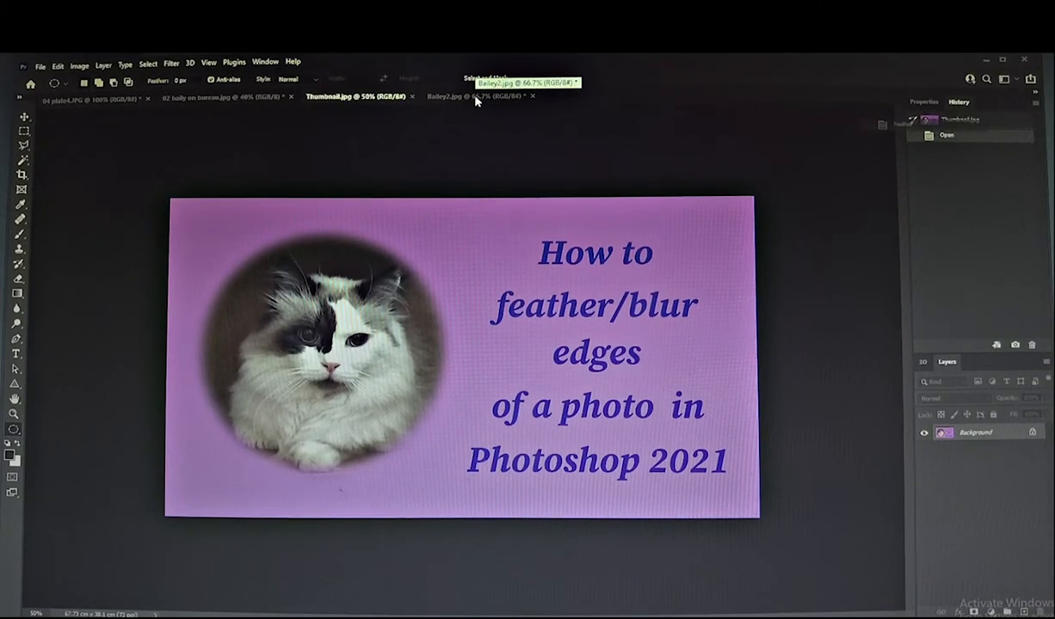
Step: Switch to the Bailey1.jpg cat photo and make its background an editable layer
click(449, 97)
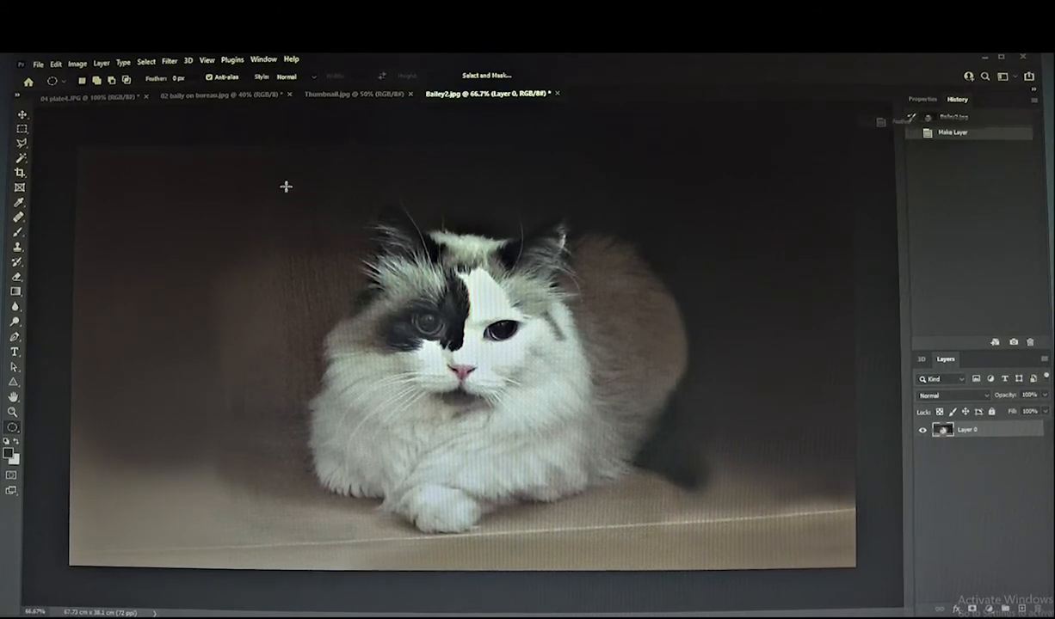
Step: Draw an elliptical marquee selection around the cat's head and front body
drag(285, 186, 534, 553)
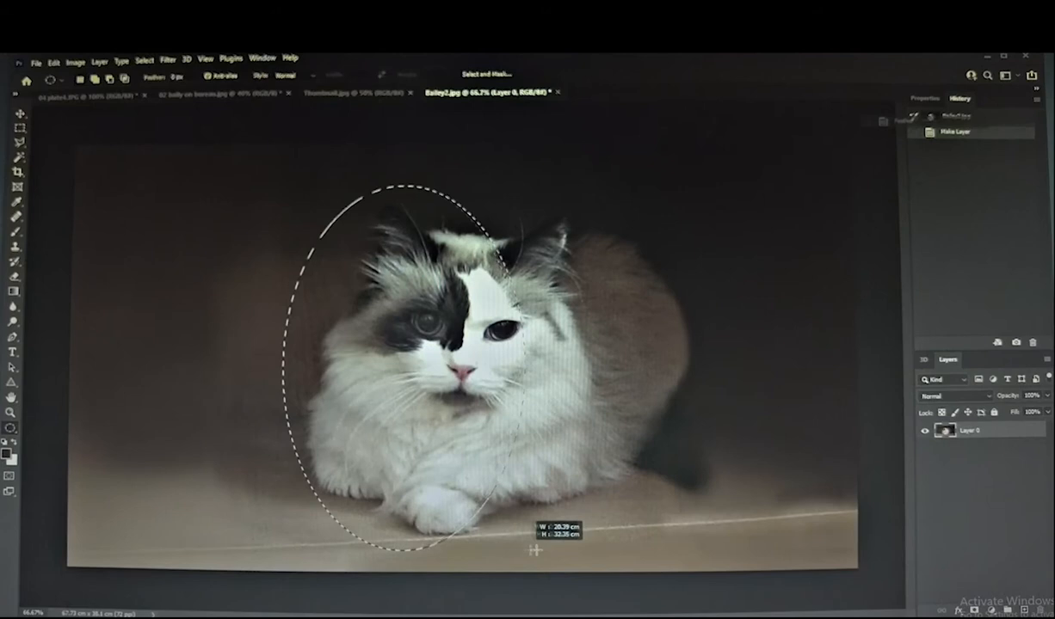
drag(533, 550, 654, 542)
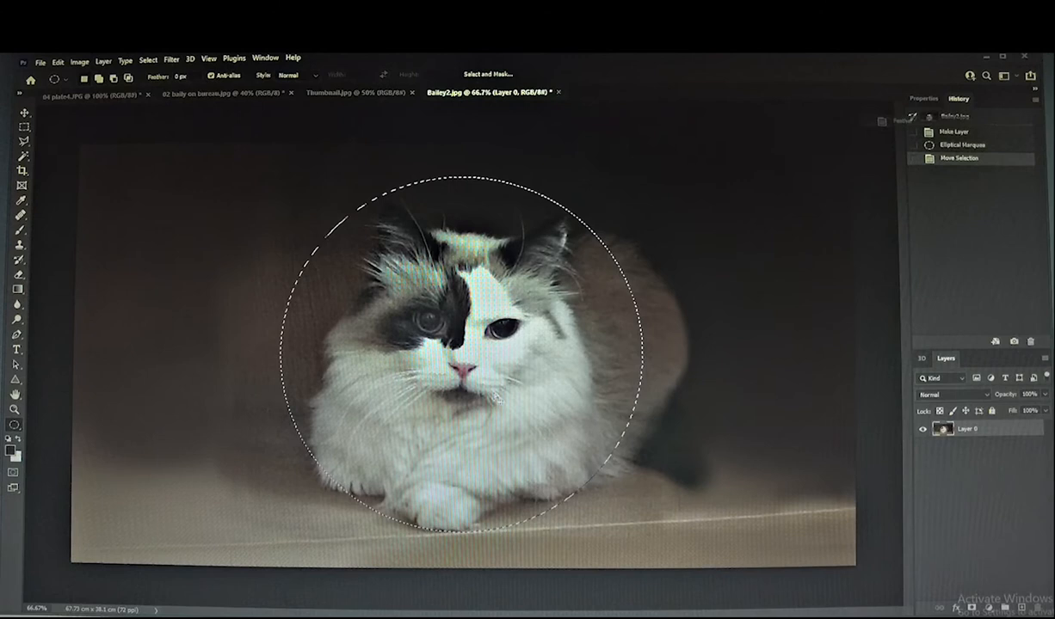
click(148, 59)
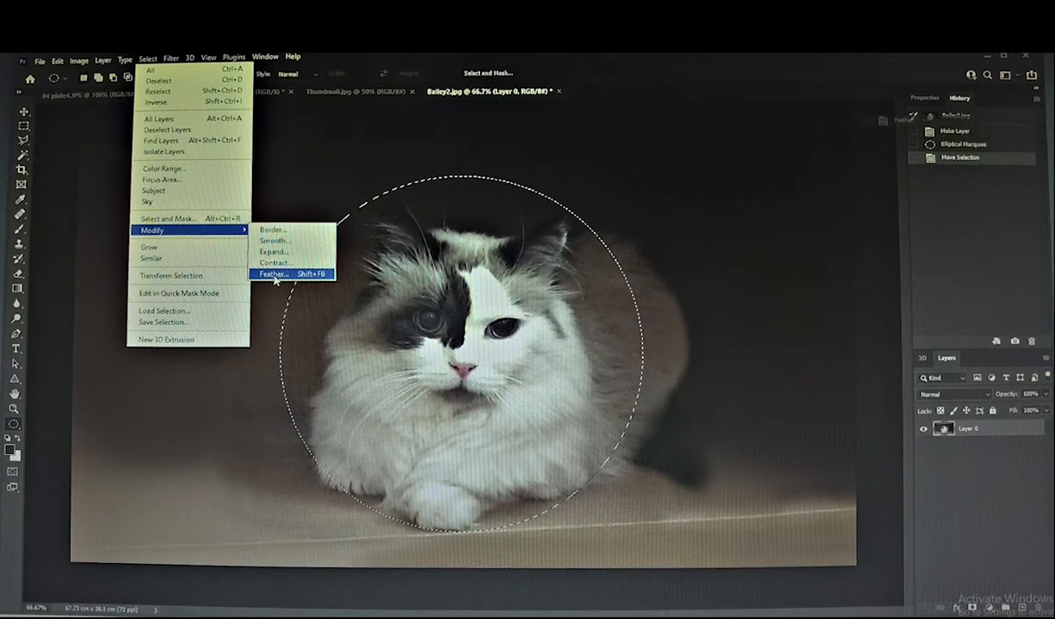
Step: Feather the circular selection via Select > Modify > Feather and confirm the radius
click(272, 274)
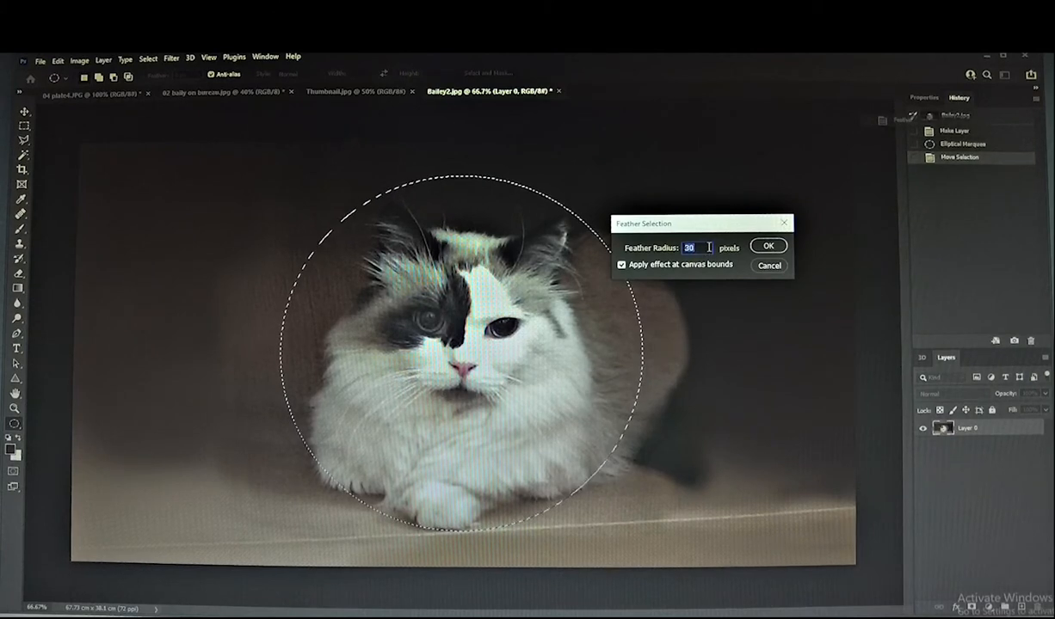
click(768, 246)
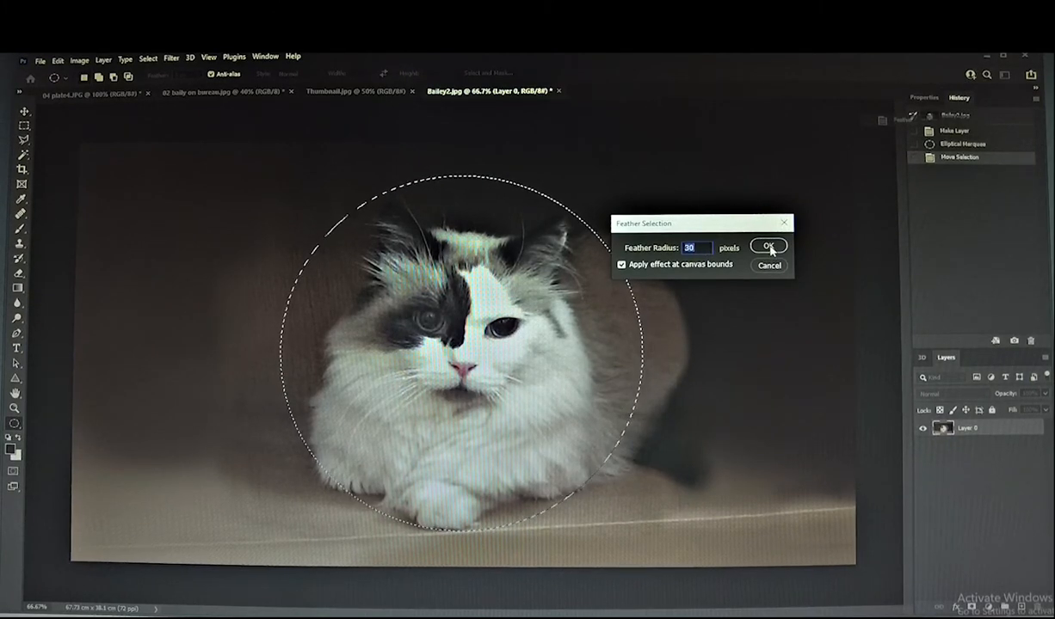
click(765, 246)
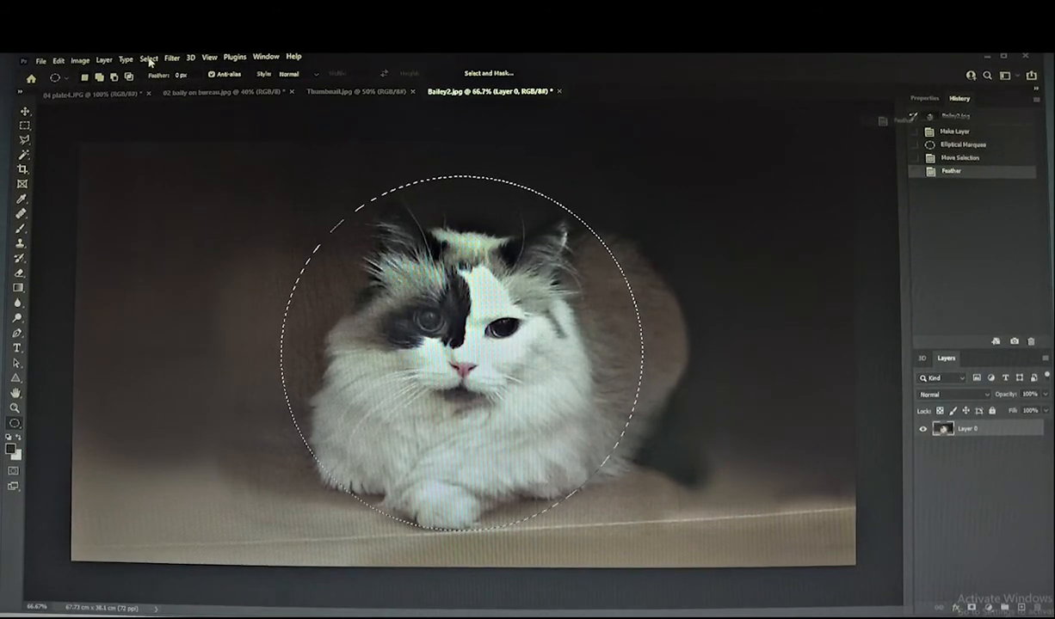
Step: Invert the selection and delete the background outside the soft circle
click(148, 59)
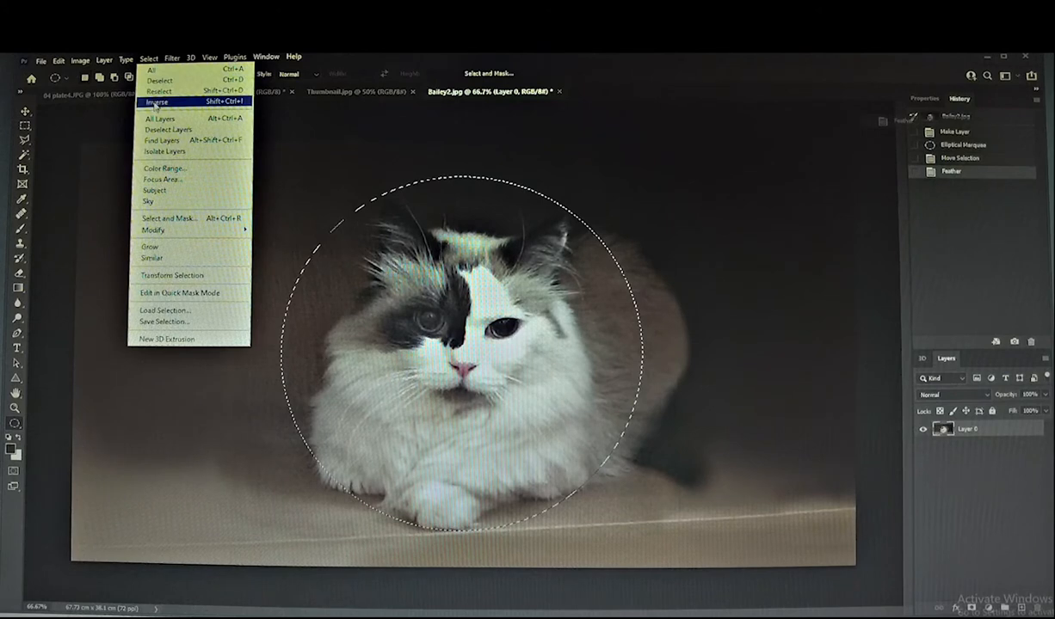
click(155, 103)
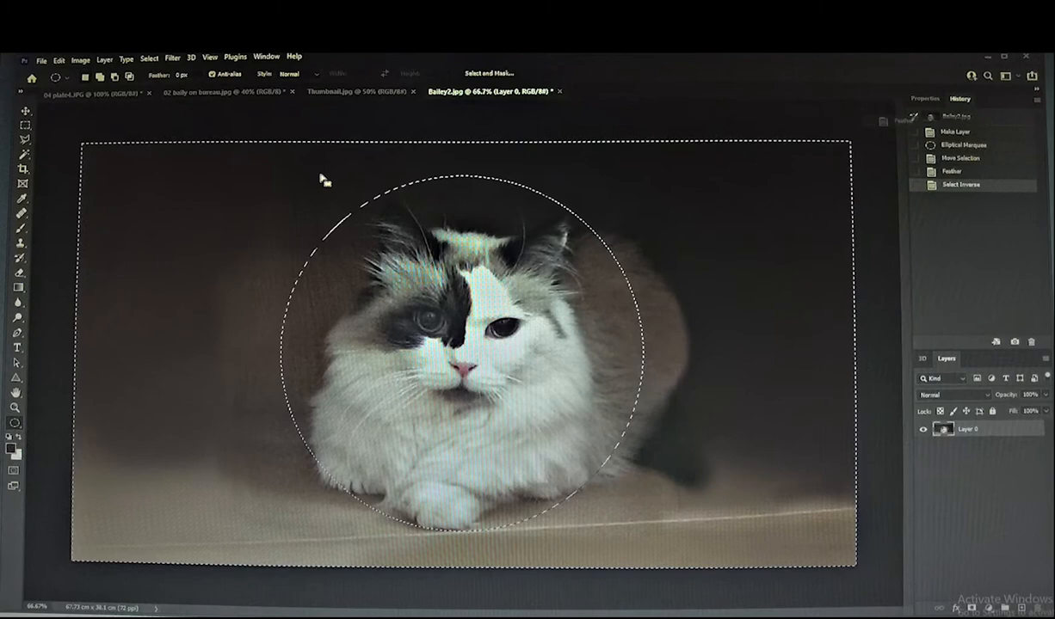
key(Delete)
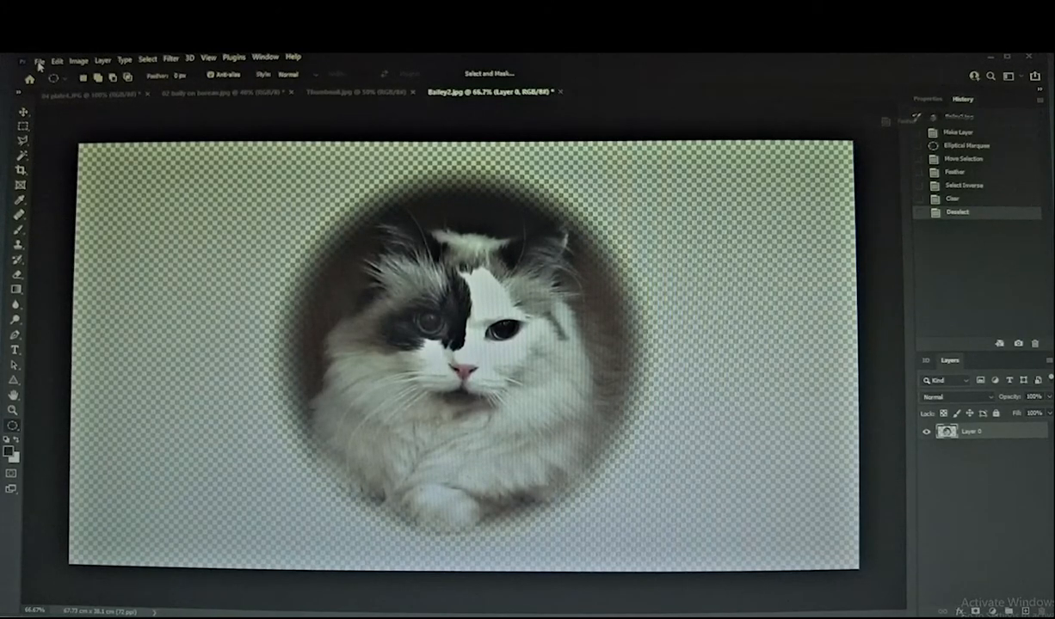
Step: Save the cat cutout as a PNG copy, accepting the PNG format options
click(37, 58)
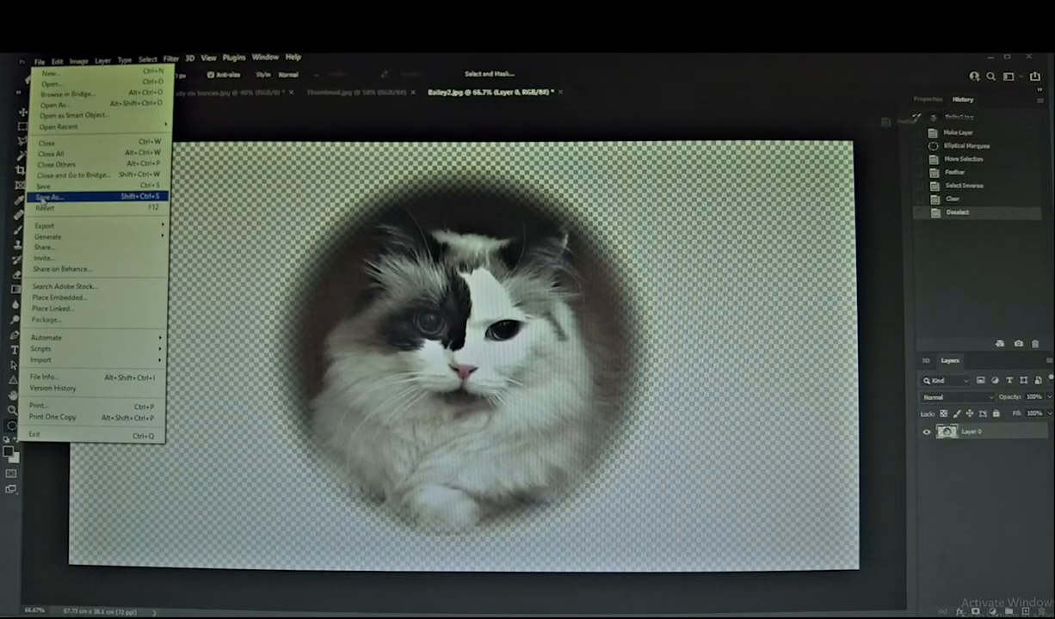
click(50, 196)
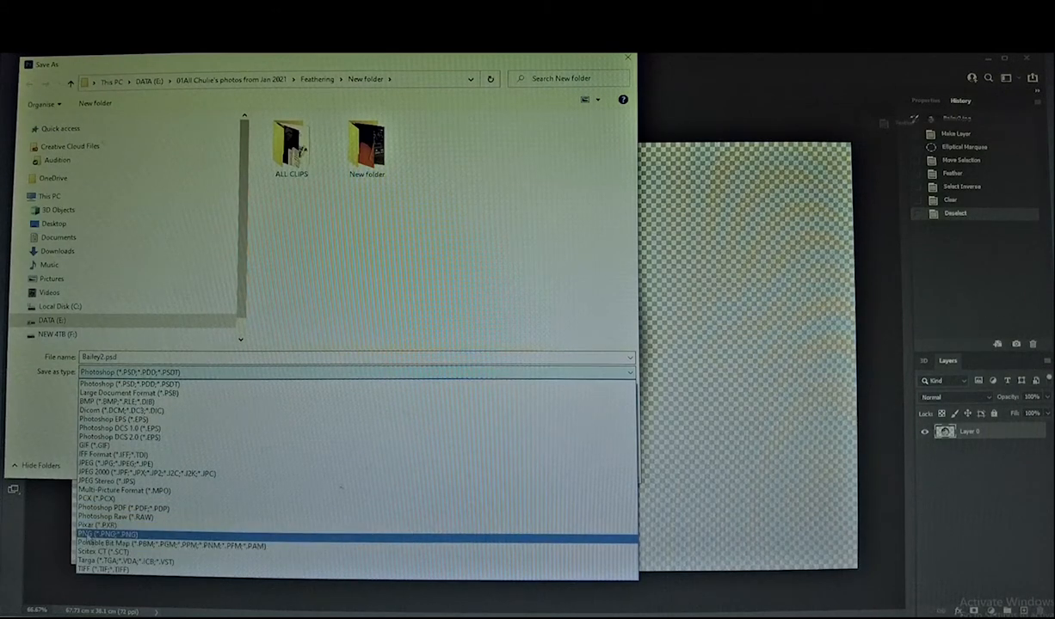
click(103, 533)
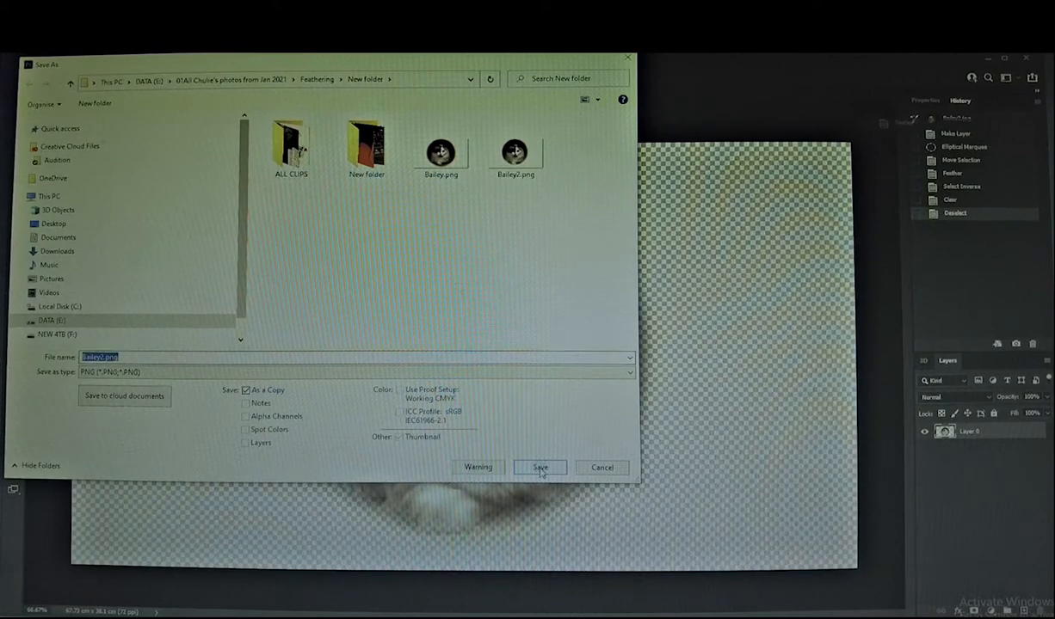
click(541, 468)
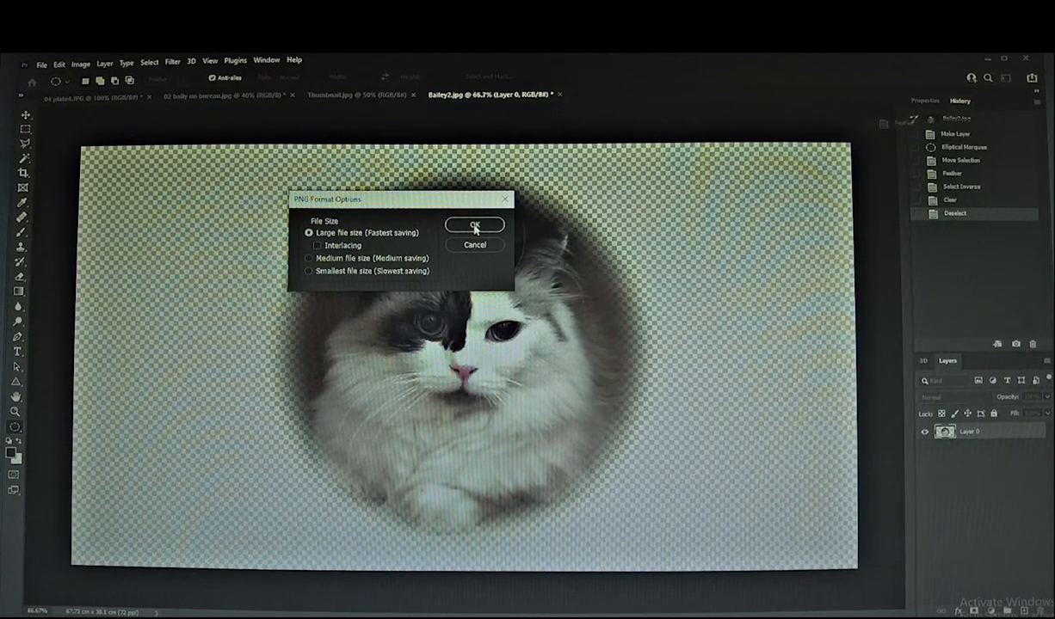
click(475, 226)
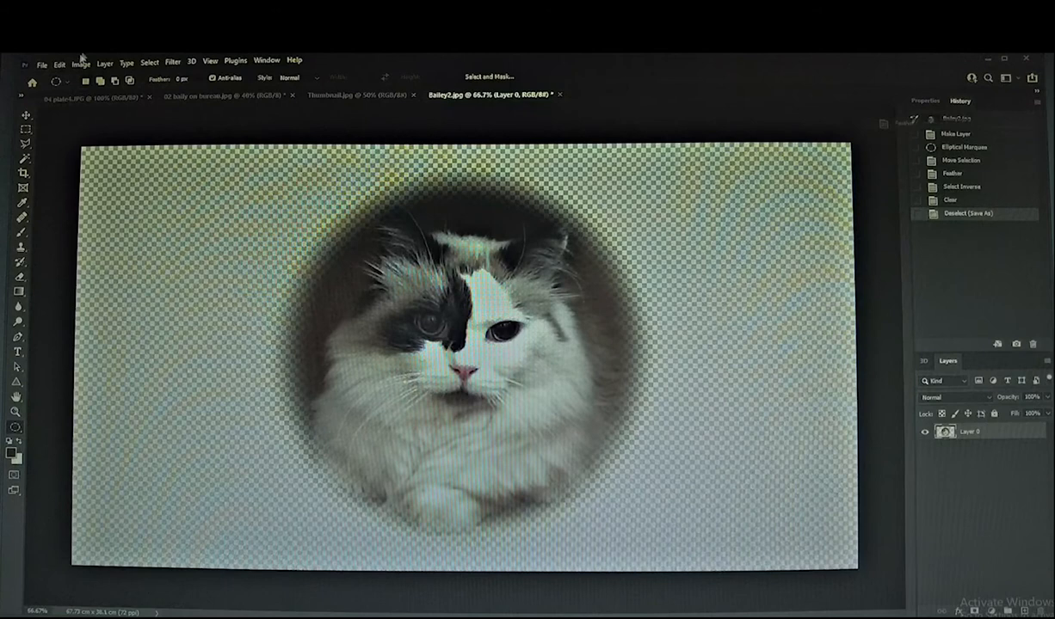
click(58, 60)
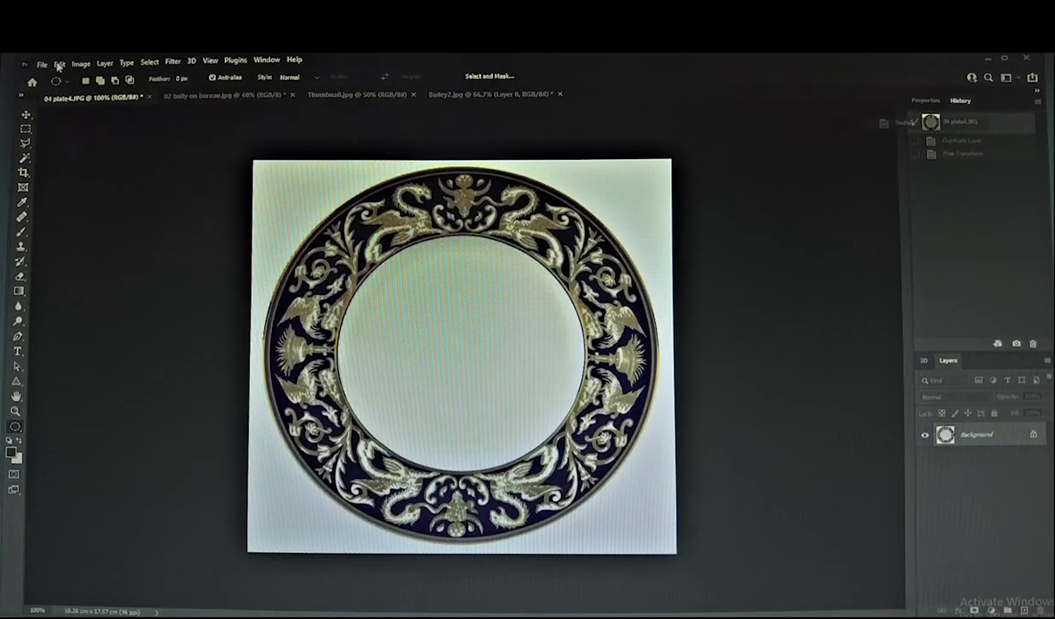
Step: Bring the cat cutout into plate1.JPG and Free Transform it to fit the plate centre
click(59, 60)
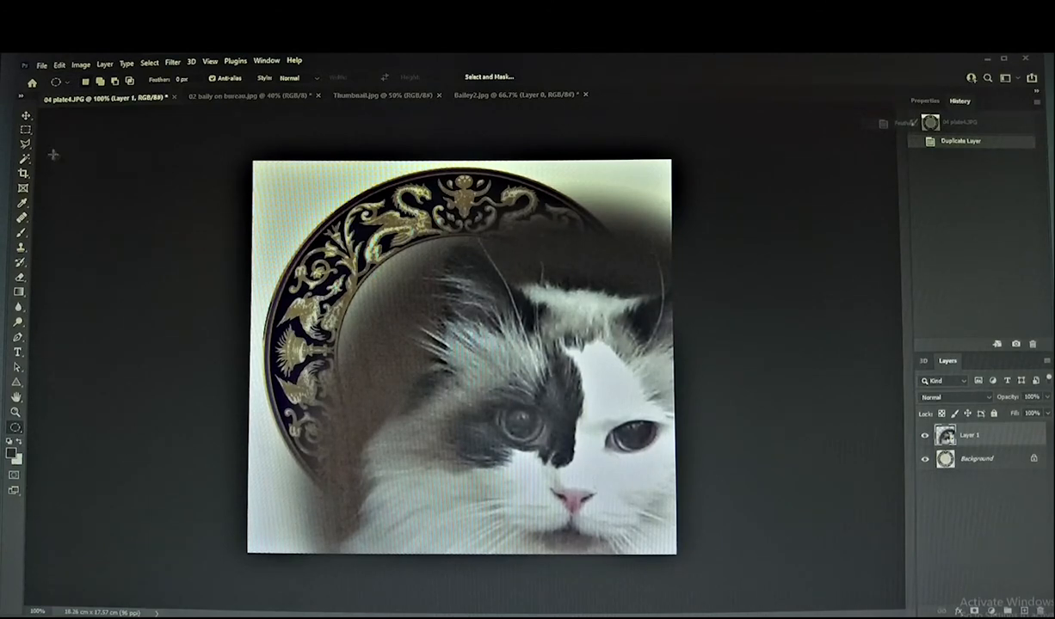
click(58, 60)
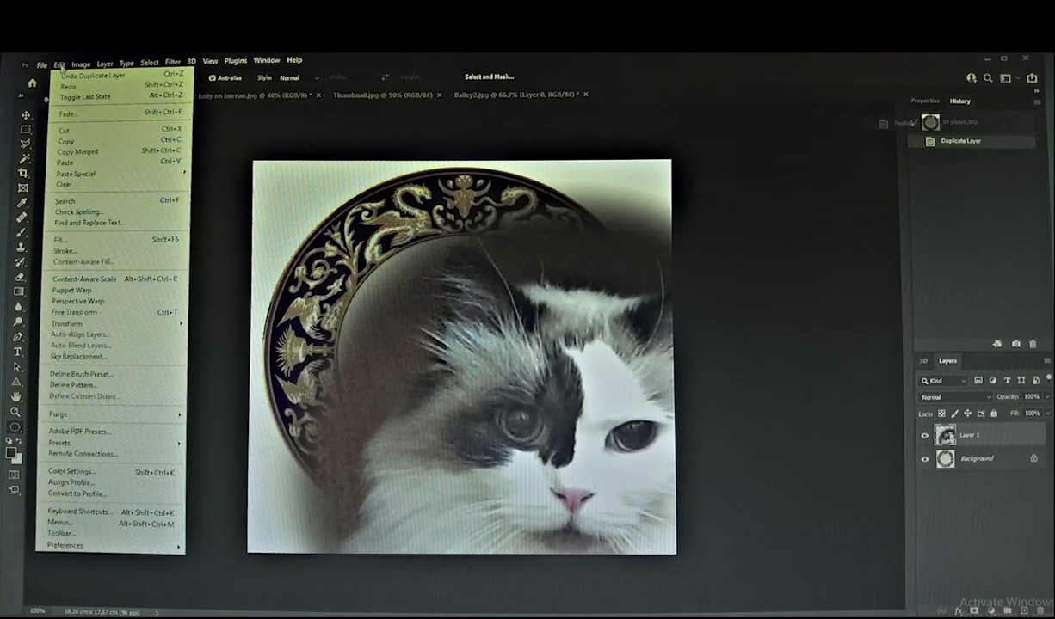
mouse_move(72, 313)
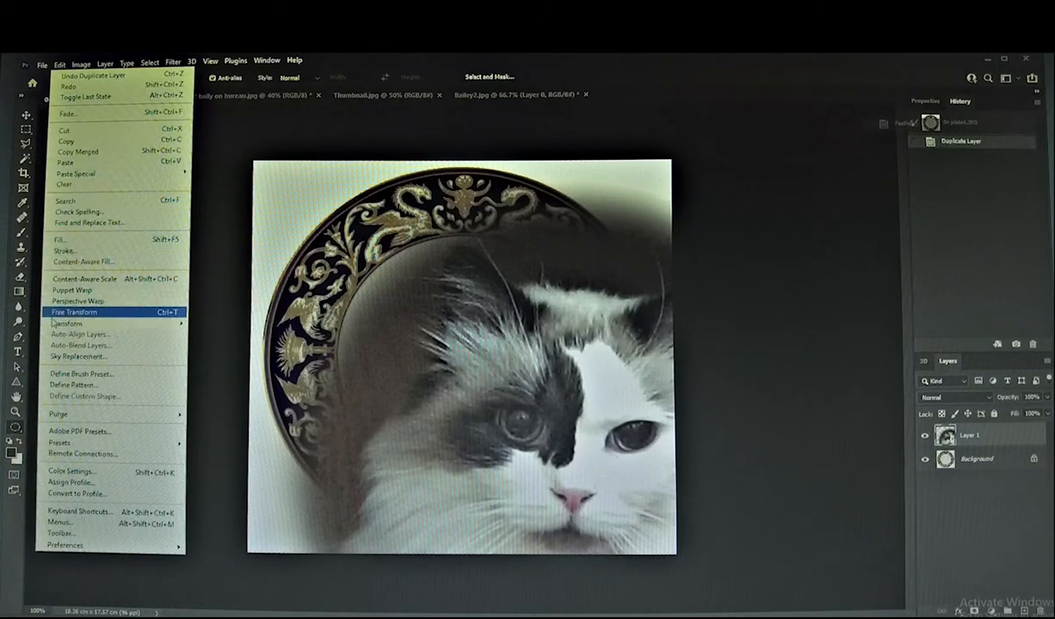
click(72, 313)
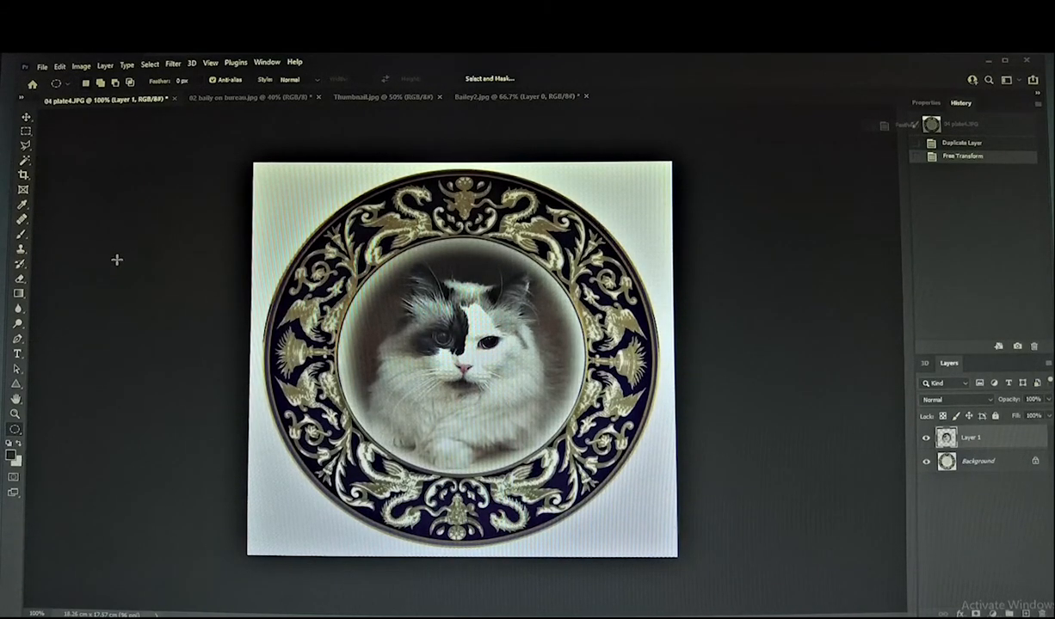
click(240, 96)
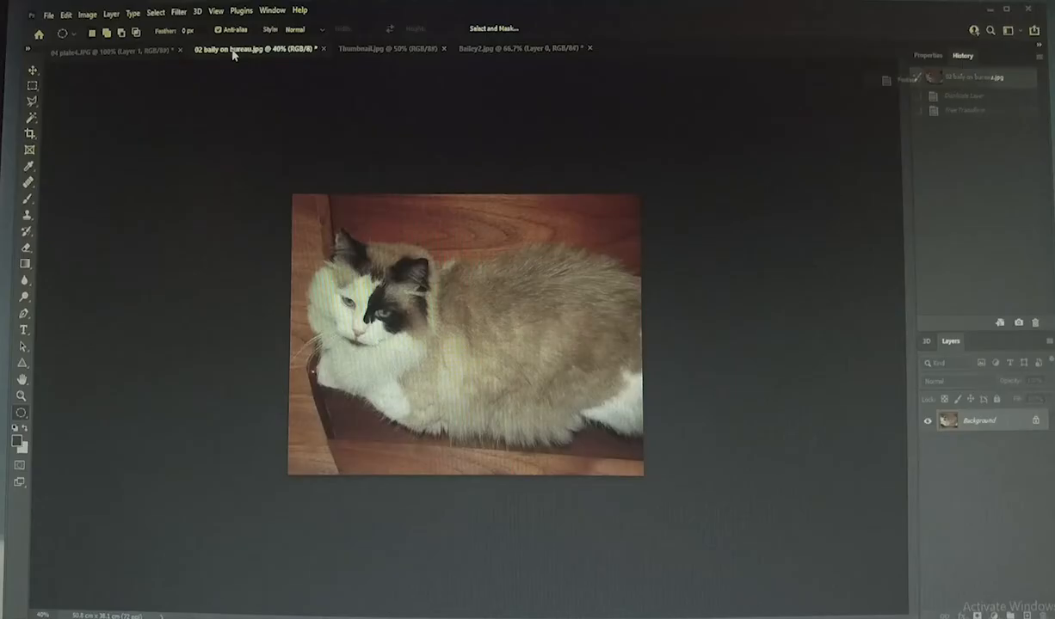
Step: Copy the cat cutout layer into the cat-on-wood photo, cancelling a first resize attempt
click(66, 14)
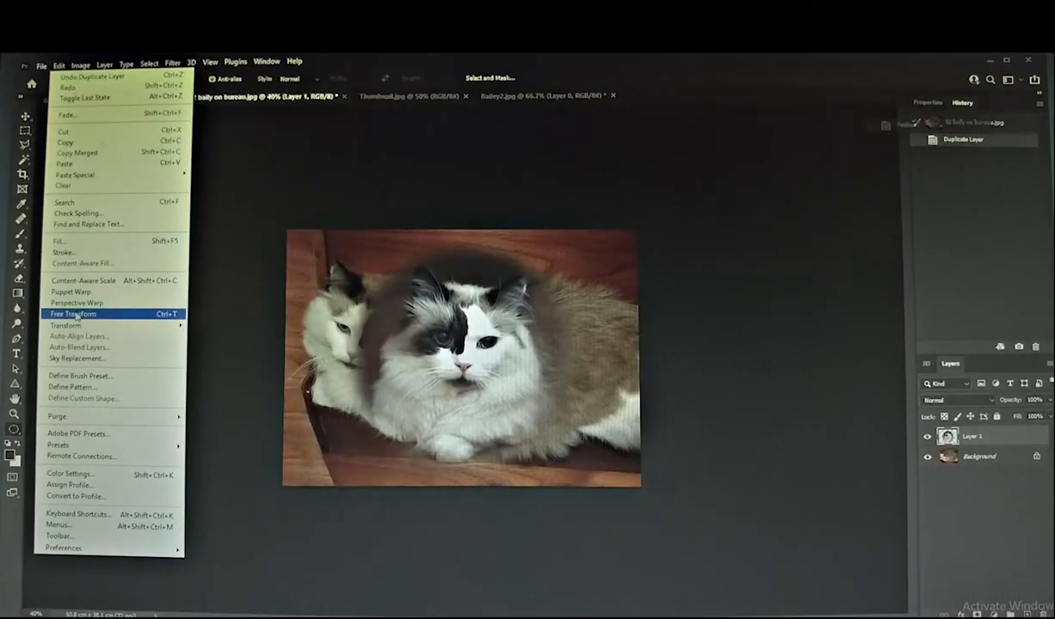
click(72, 313)
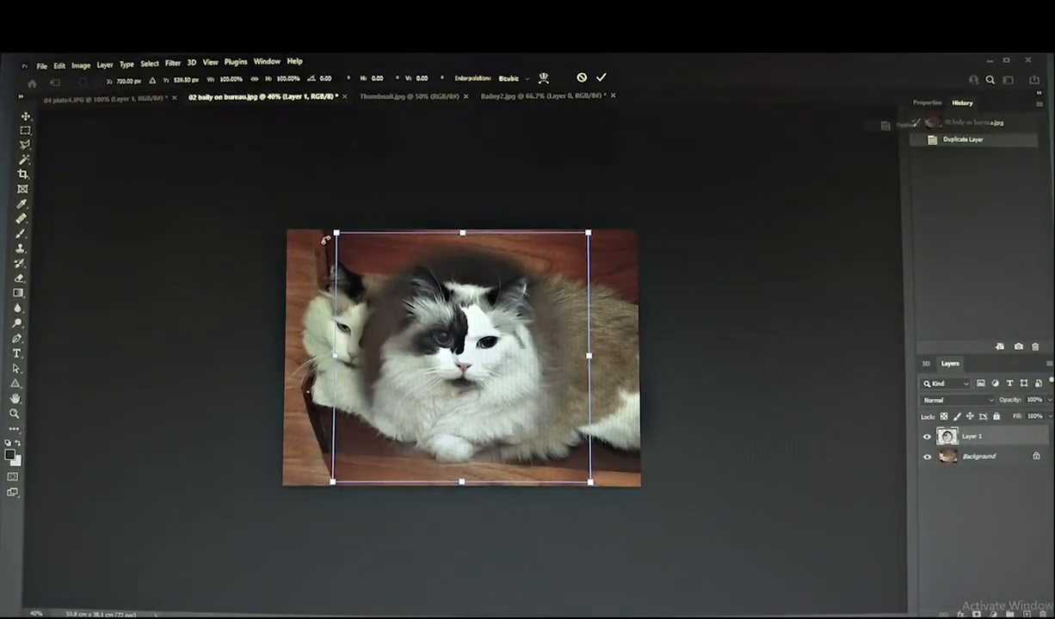
click(59, 62)
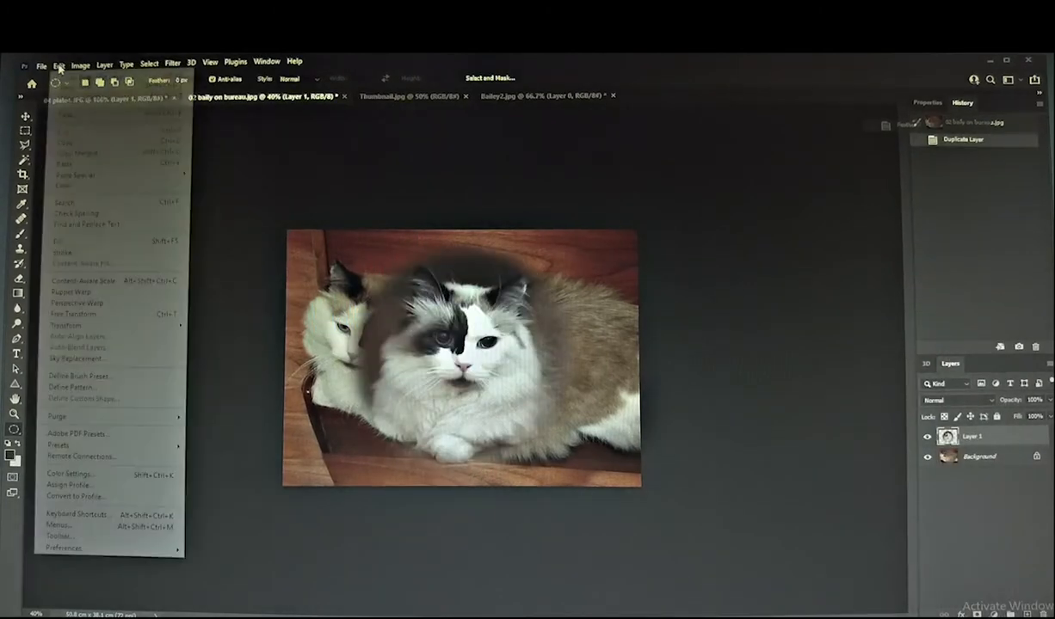
click(72, 313)
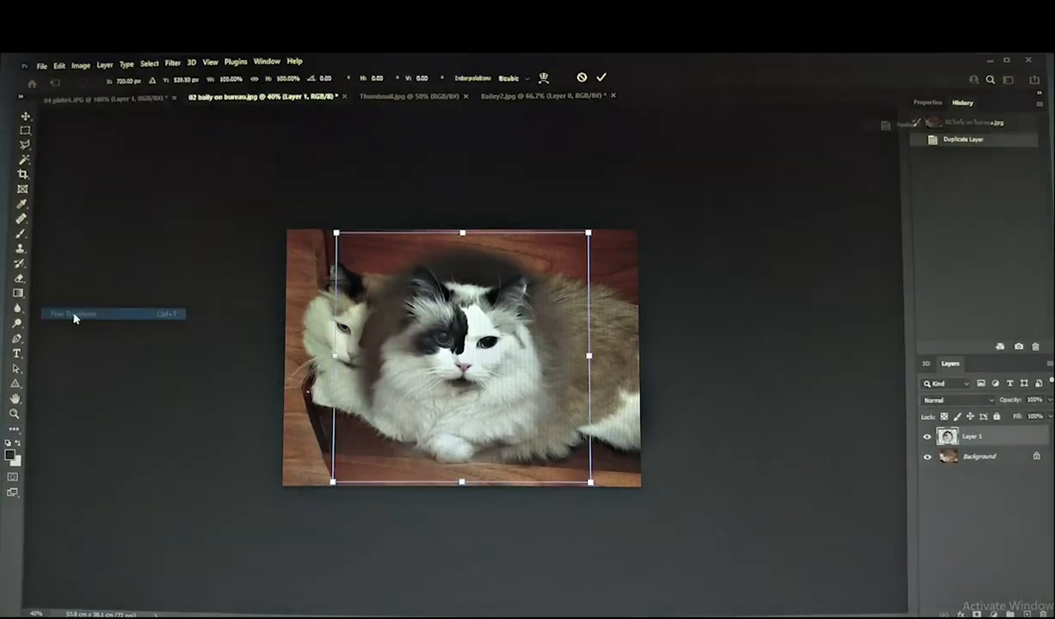
Step: Free Transform the cutout to a small size in the top-right corner and commit
click(72, 313)
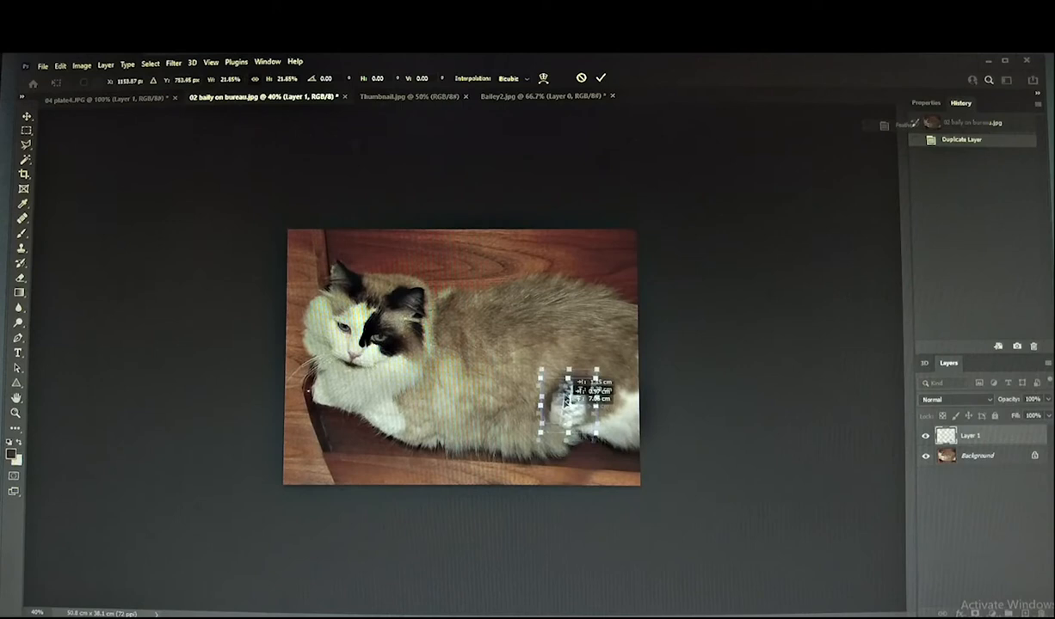
drag(559, 404, 602, 250)
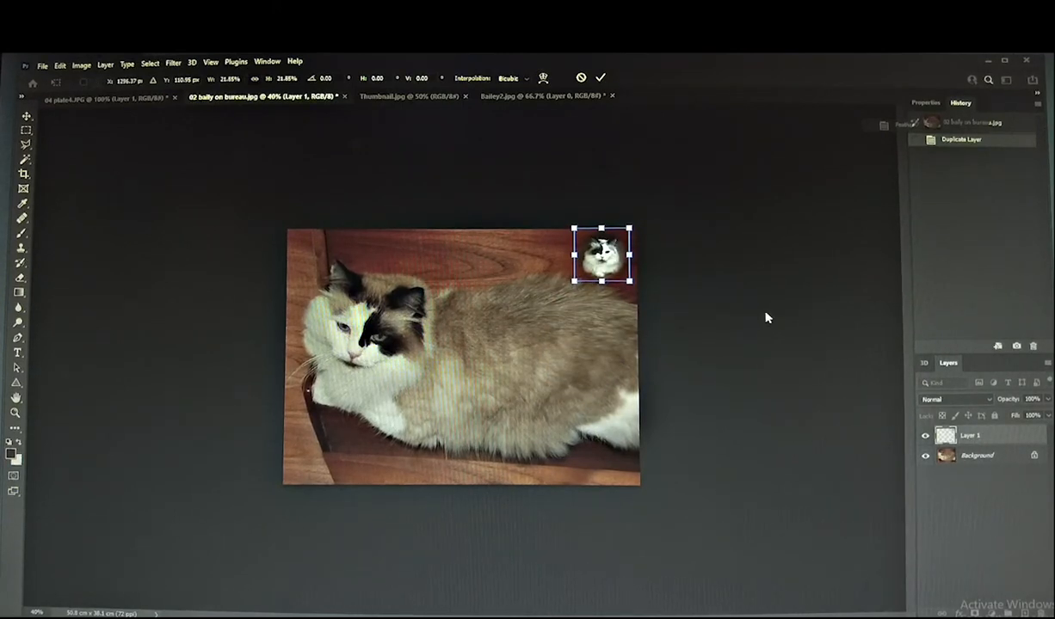
click(600, 77)
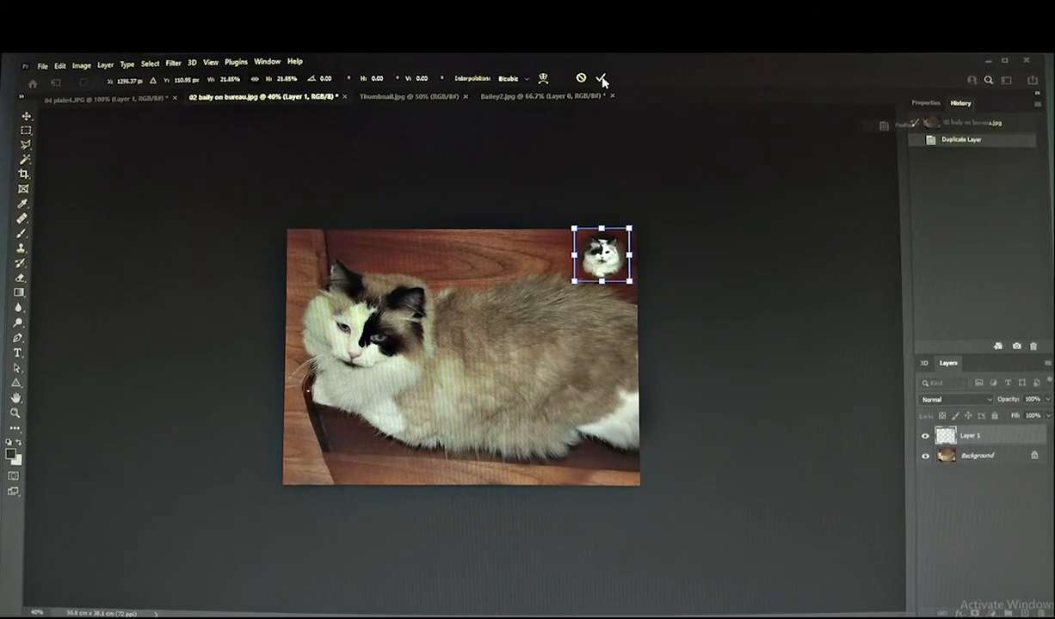
click(602, 79)
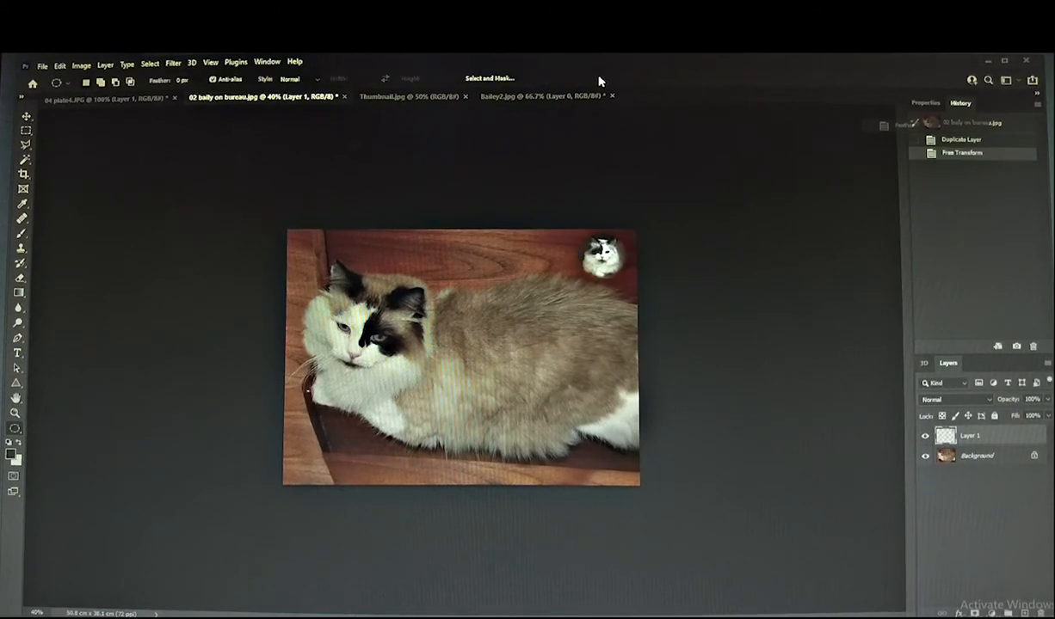